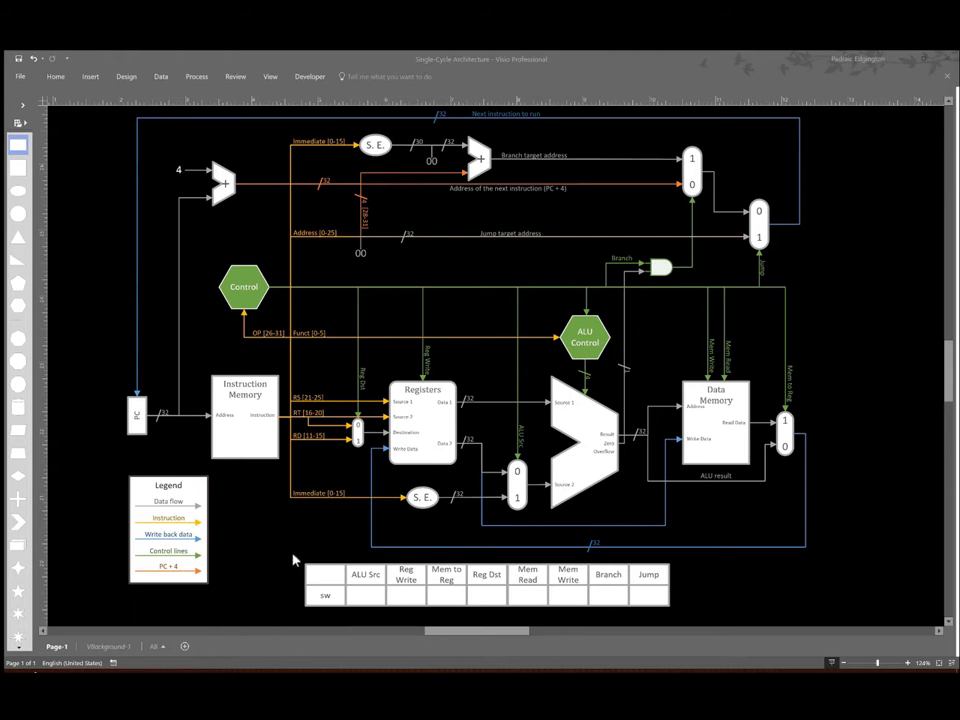
mouse_move(445, 417)
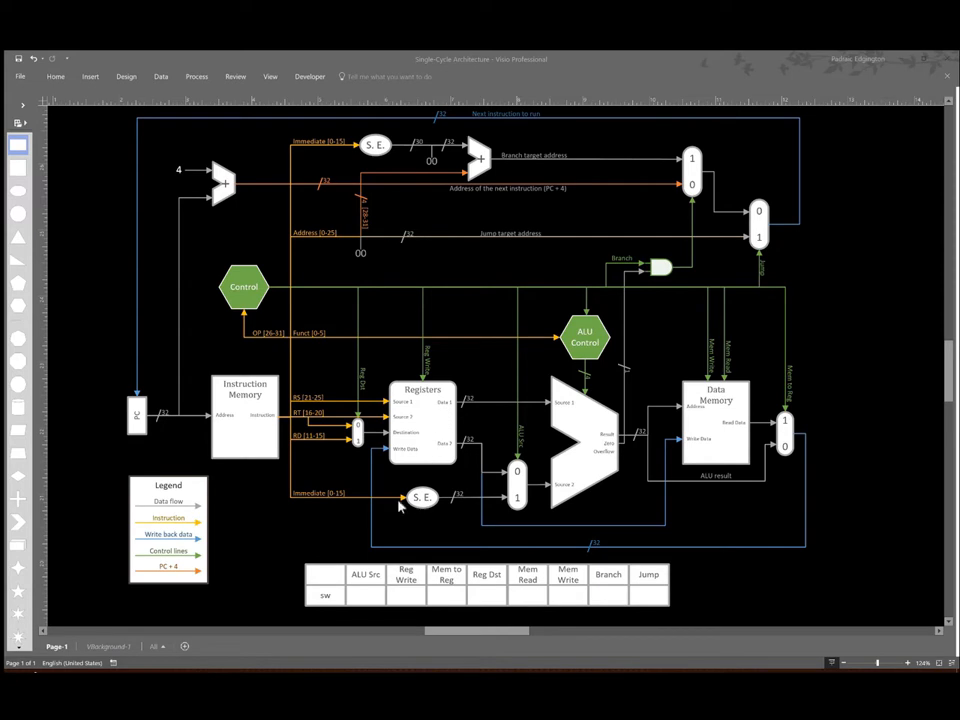
mouse_move(443, 454)
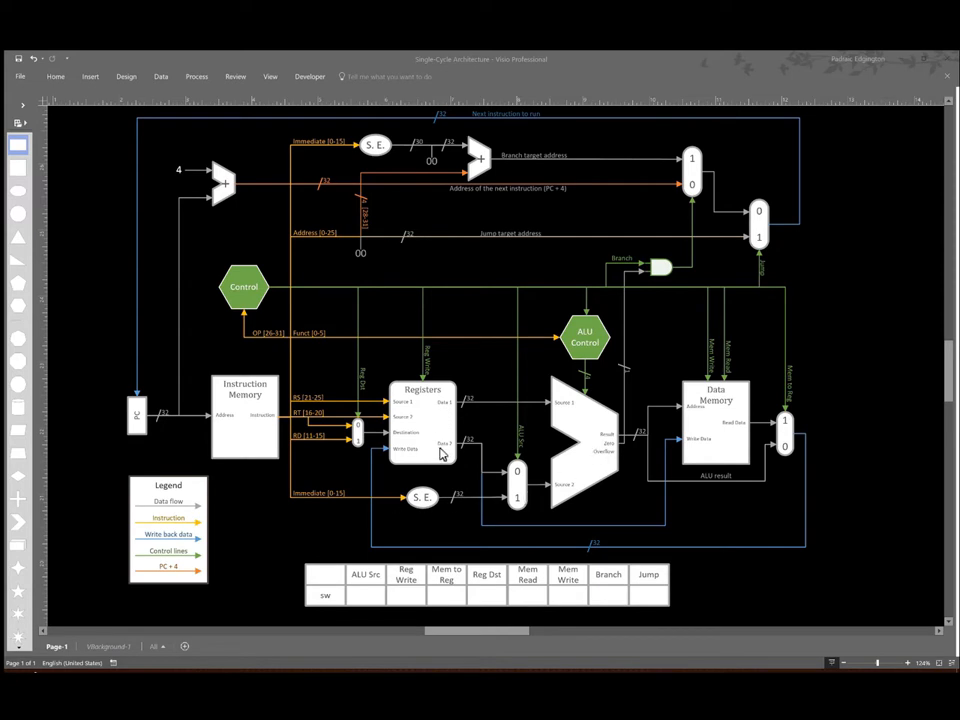
mouse_move(705, 443)
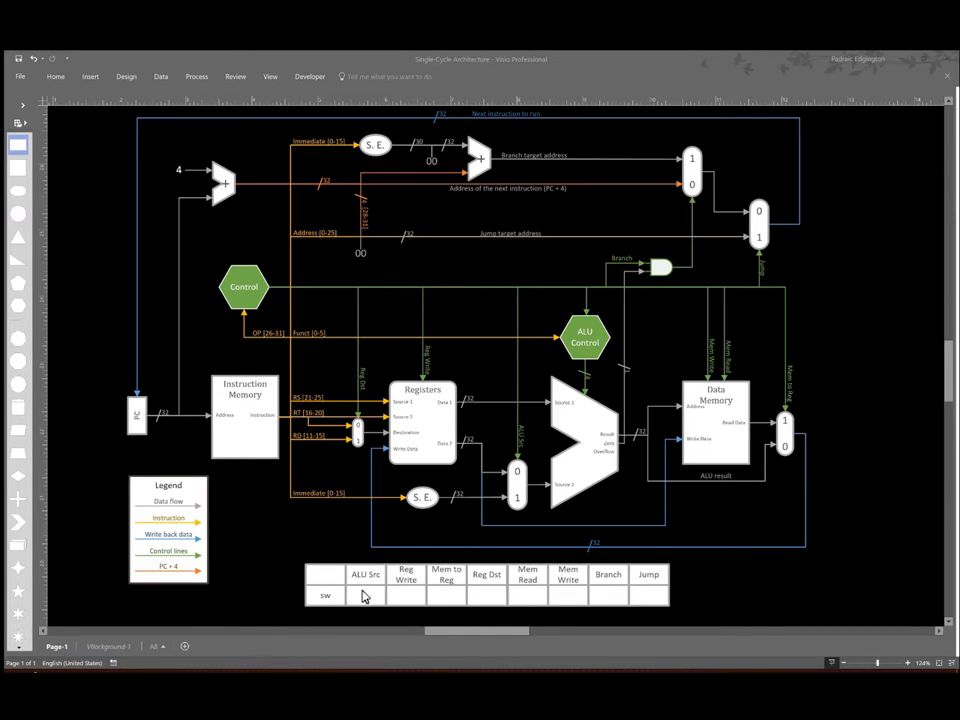
- Enter the sw row values, starting at ALU Src and entering 0 for Mem Read
click(366, 595)
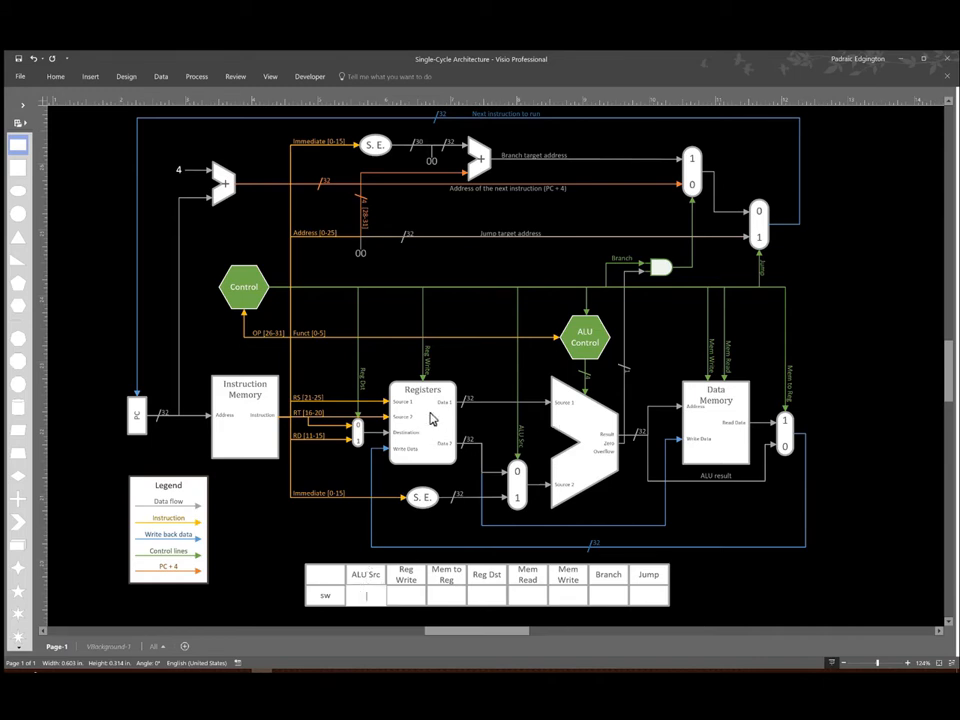
mouse_move(362, 506)
text(1)
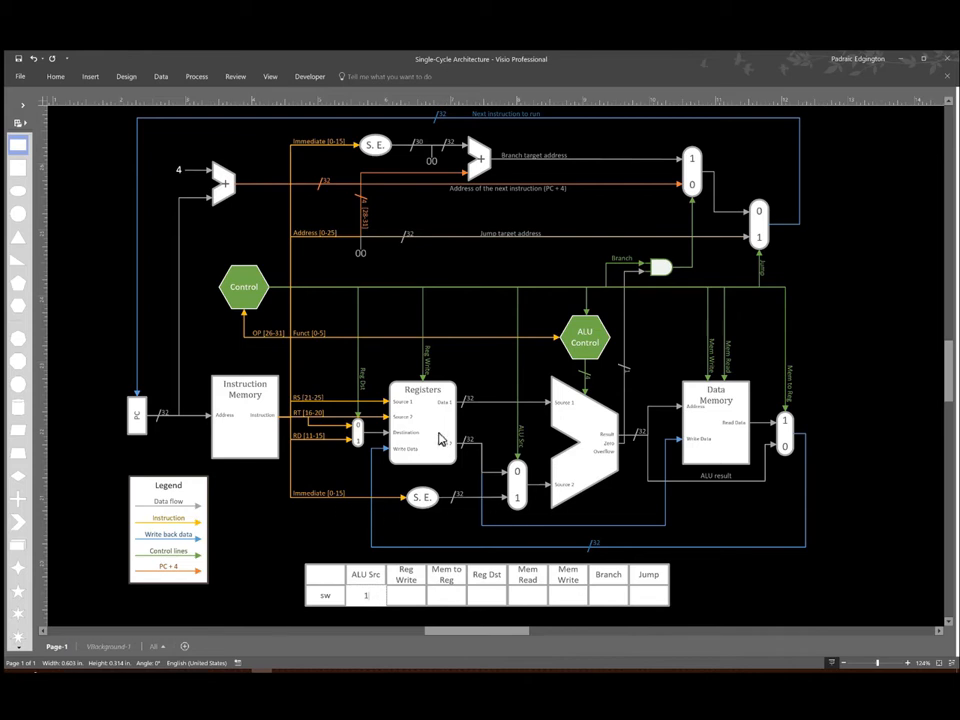
mouse_move(428, 400)
text(0)
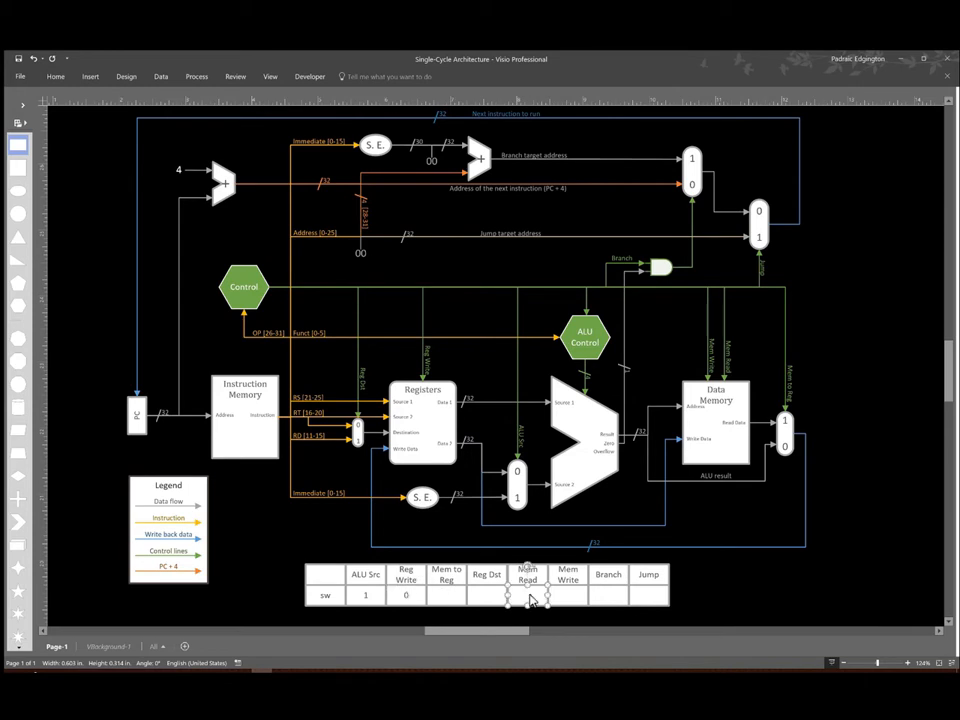
click(527, 595)
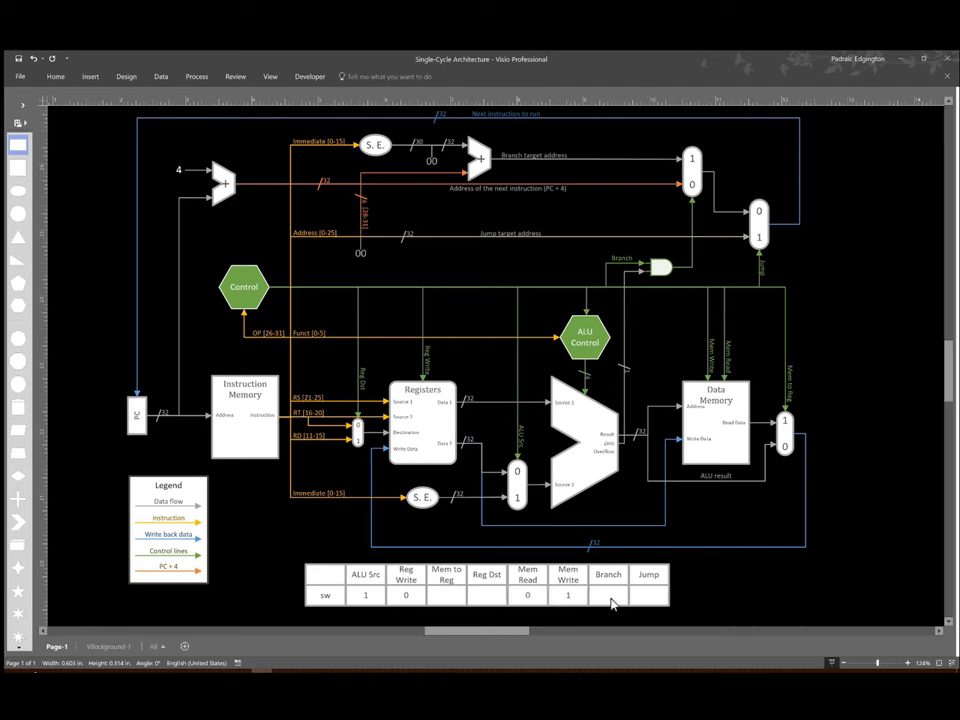
text(0)
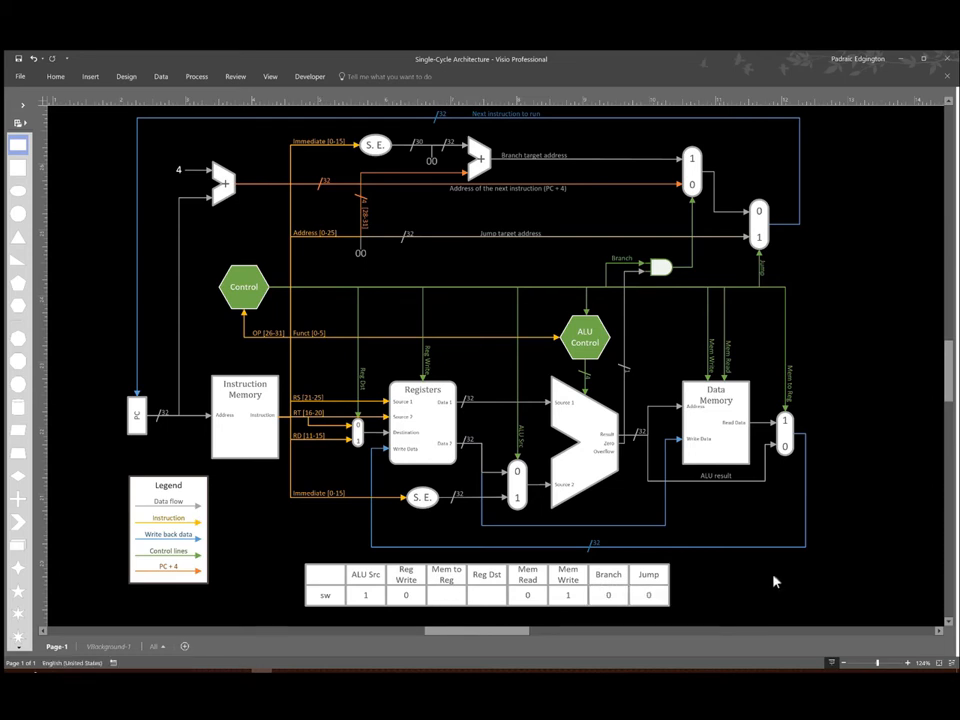
mouse_move(773, 570)
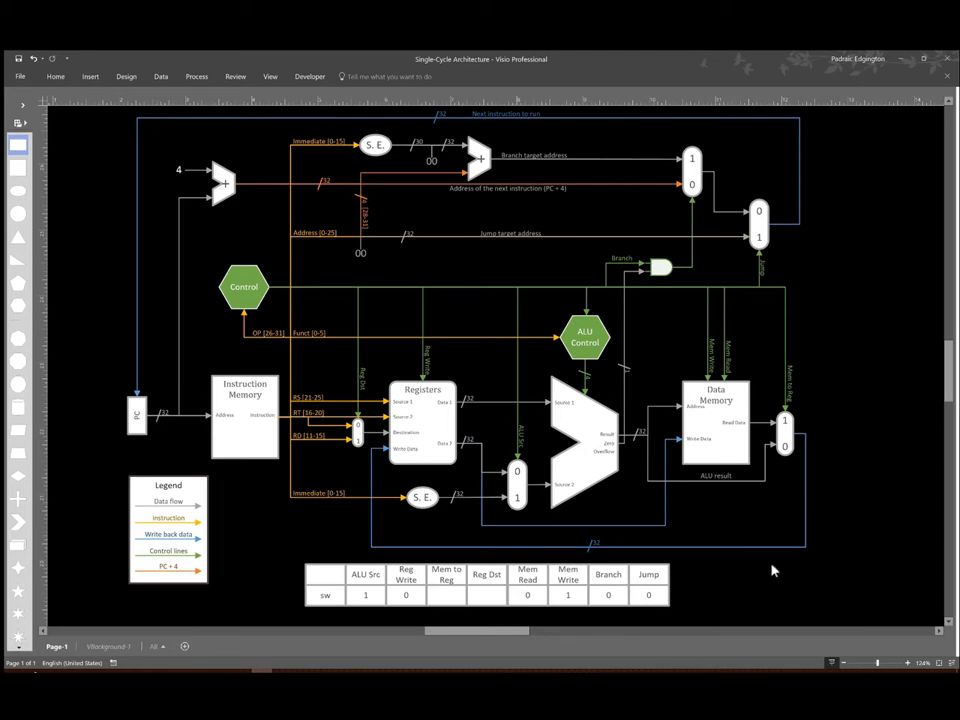
mouse_move(483, 455)
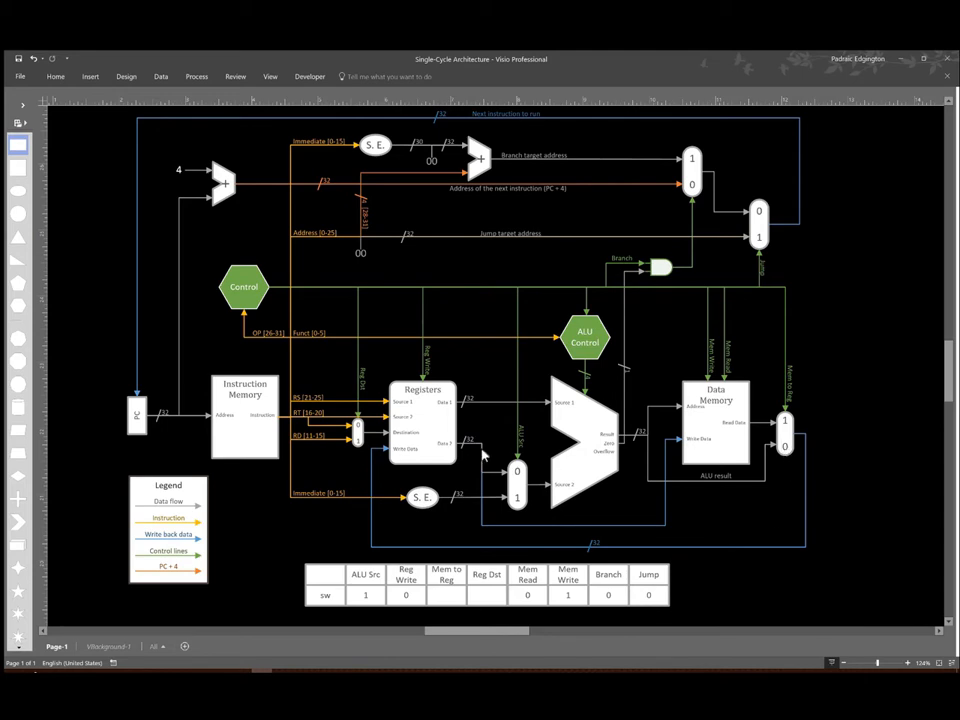
mouse_move(358, 440)
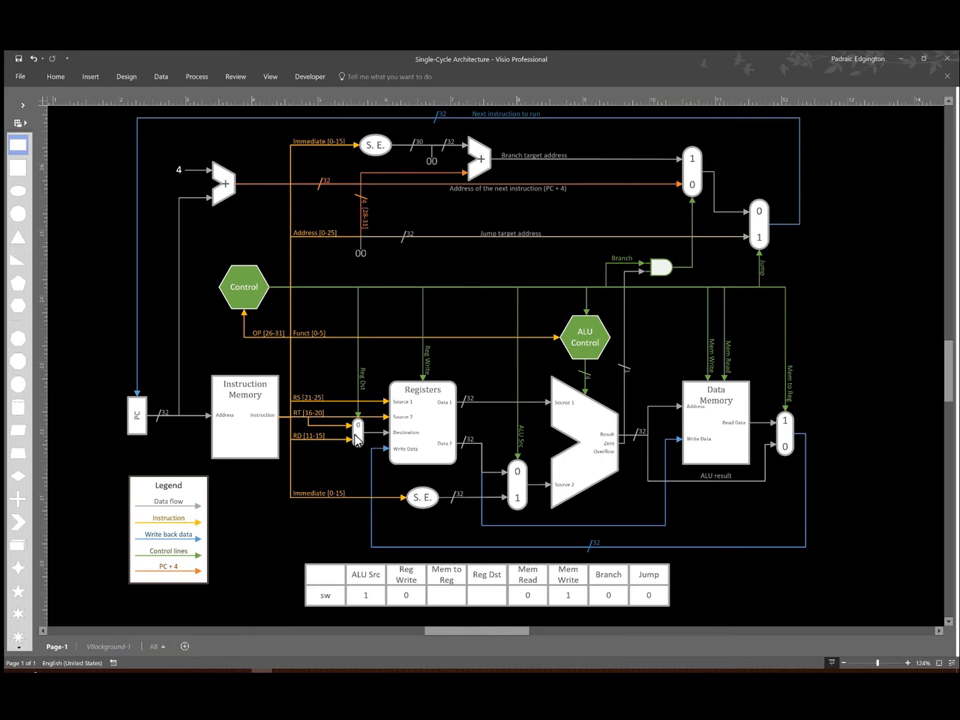
mouse_move(352, 470)
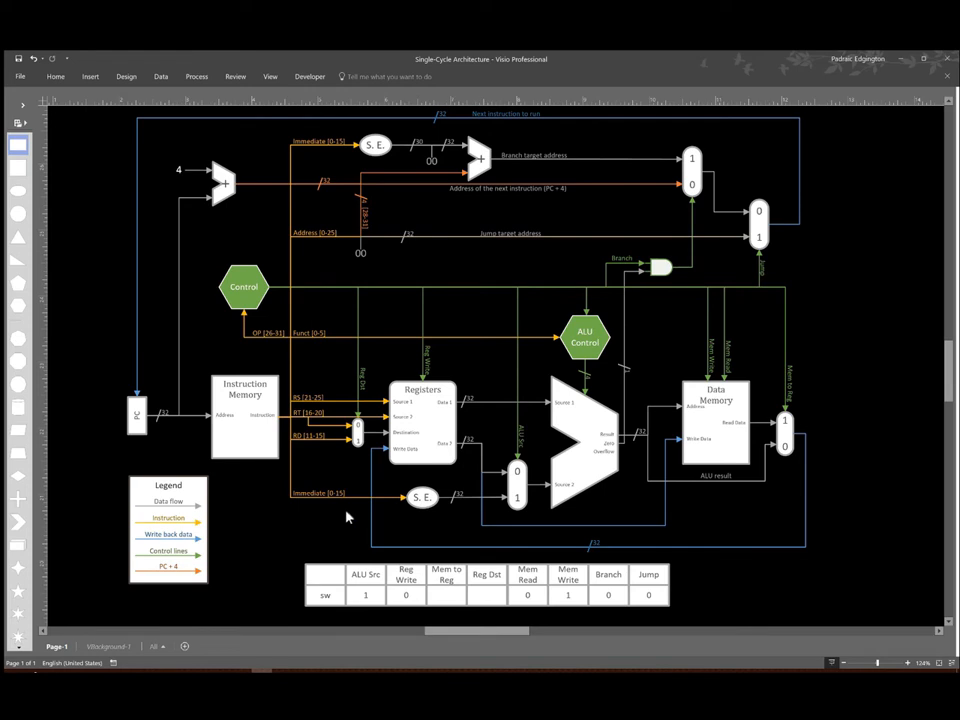
mouse_move(387, 560)
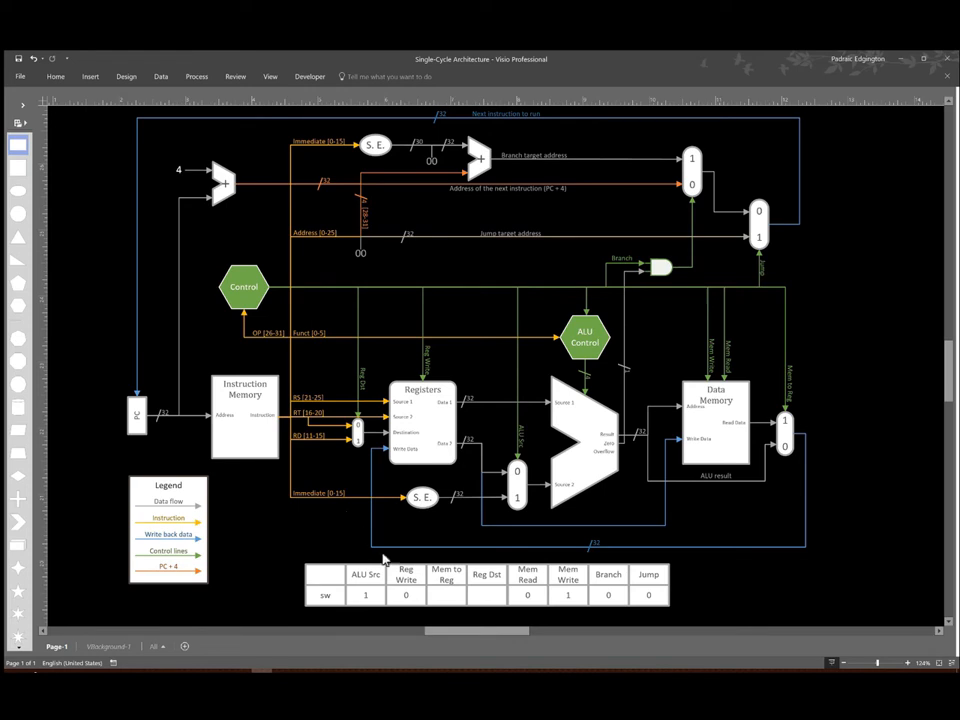
mouse_move(413, 604)
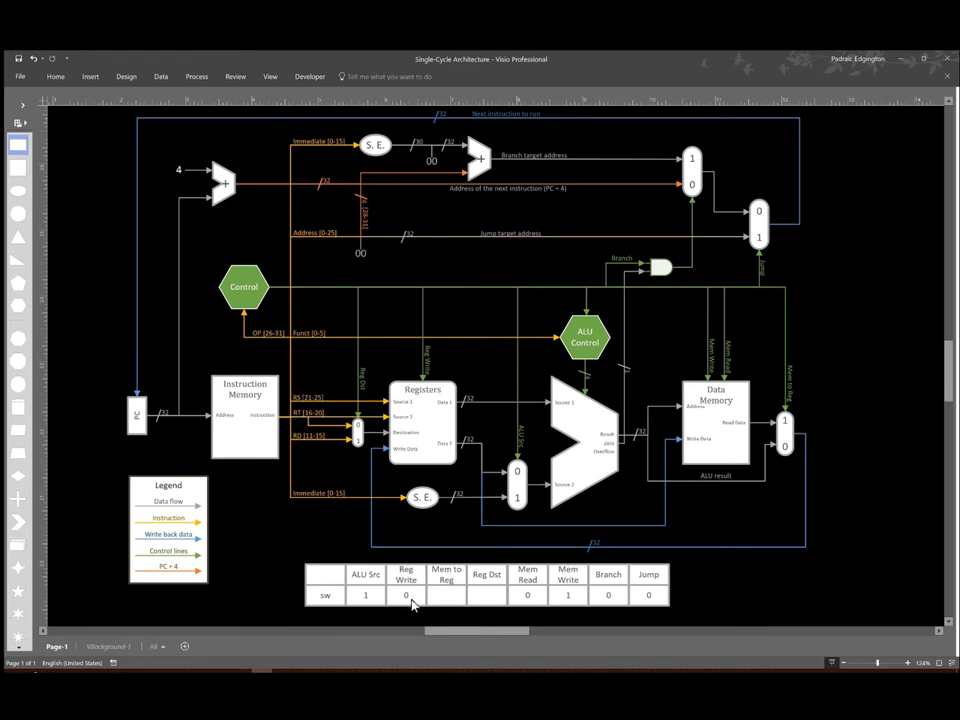
mouse_move(443, 603)
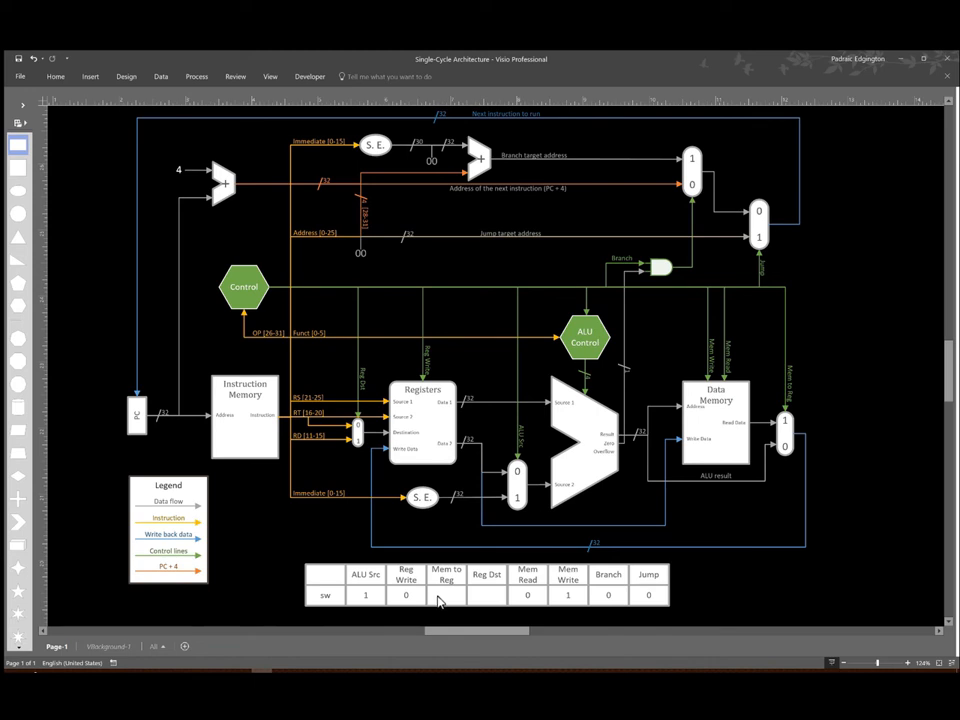
- Type X into the sw row's Mem to Reg cell
text(X)
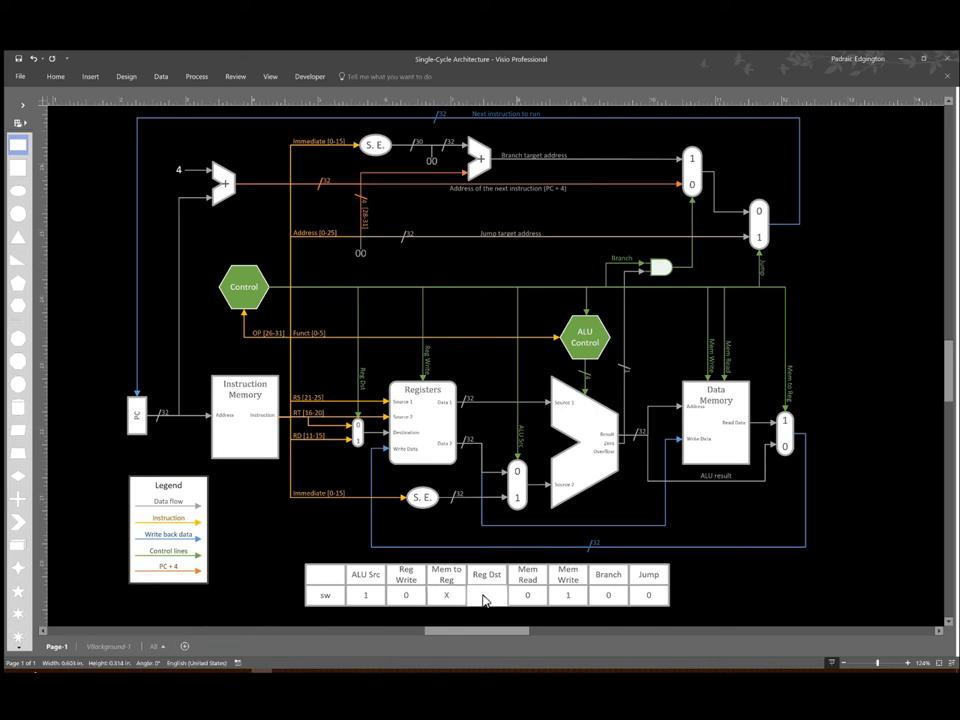